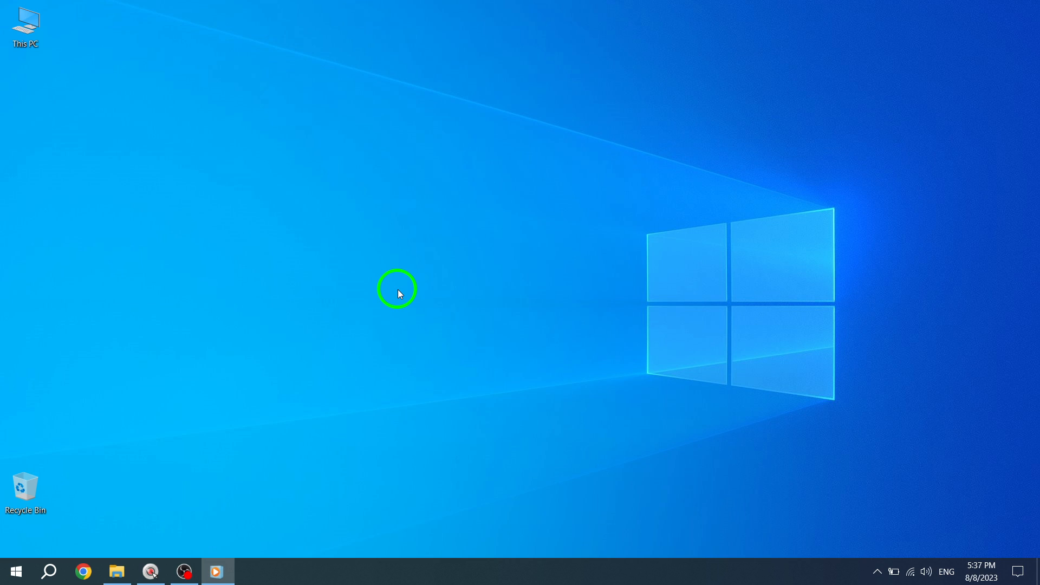
mouse_move(92, 487)
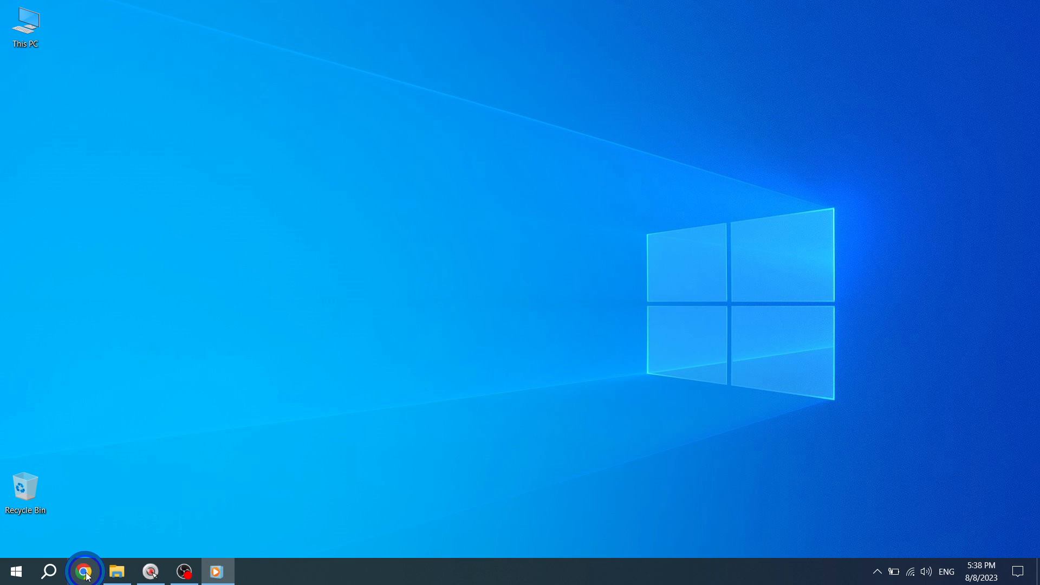
- Launch Google Chrome from the taskbar to a new tab with the Google start page
left_click(82, 571)
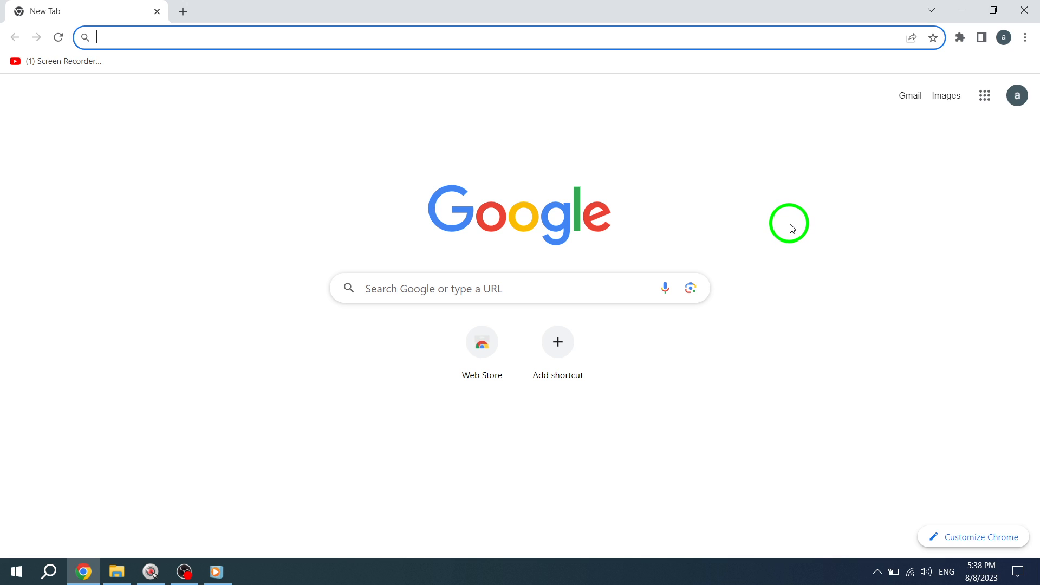
mouse_move(970, 110)
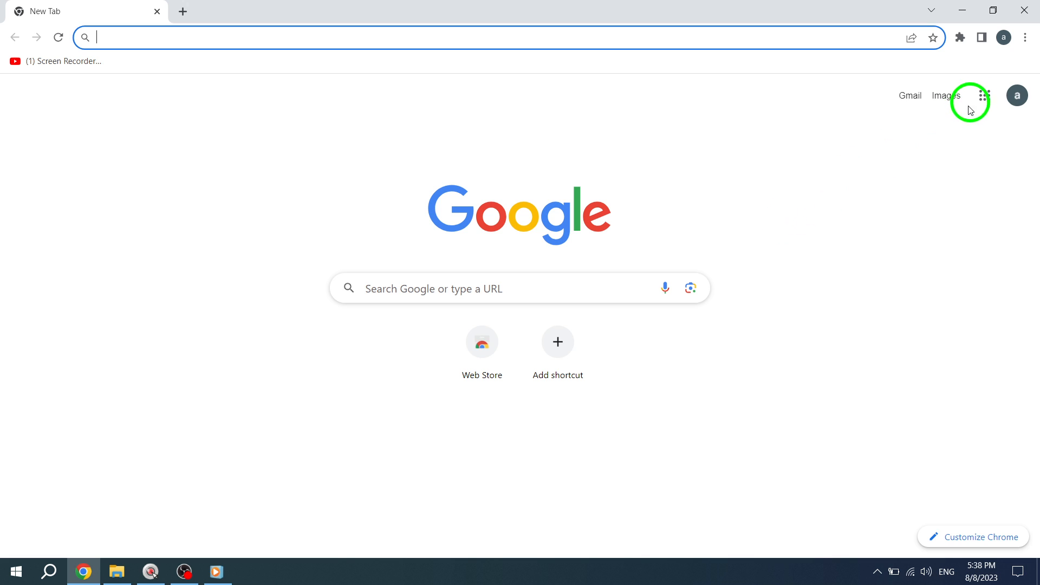
- Open a Guest browsing window from the profile avatar's Other profiles list
left_click(1004, 38)
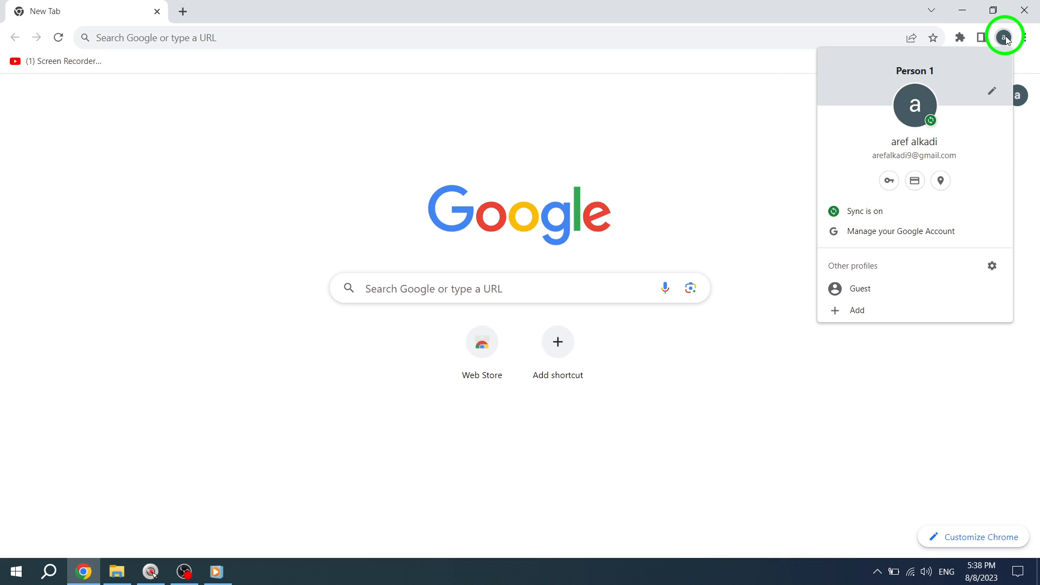
mouse_move(901, 125)
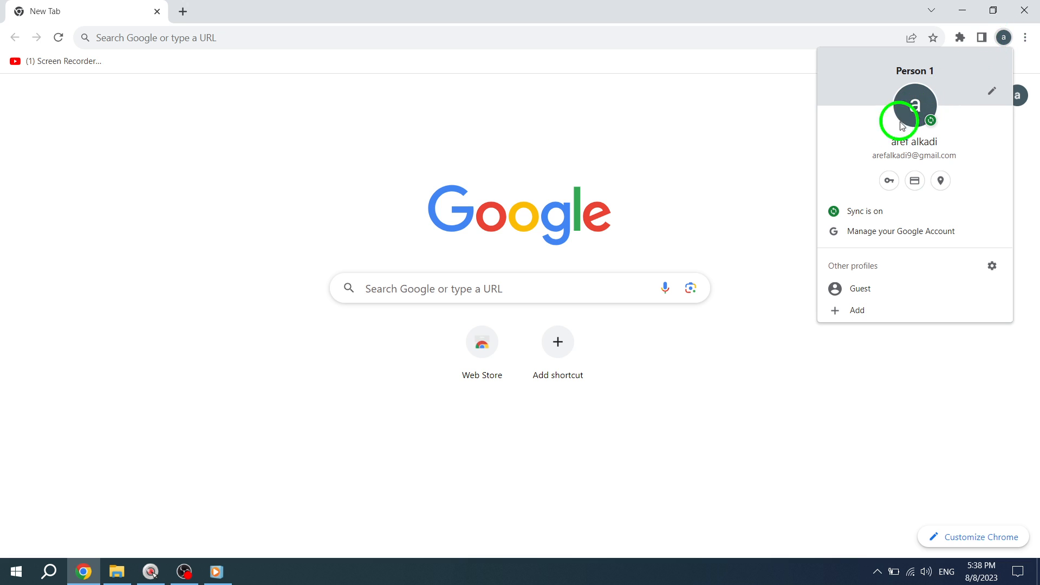
mouse_move(833, 295)
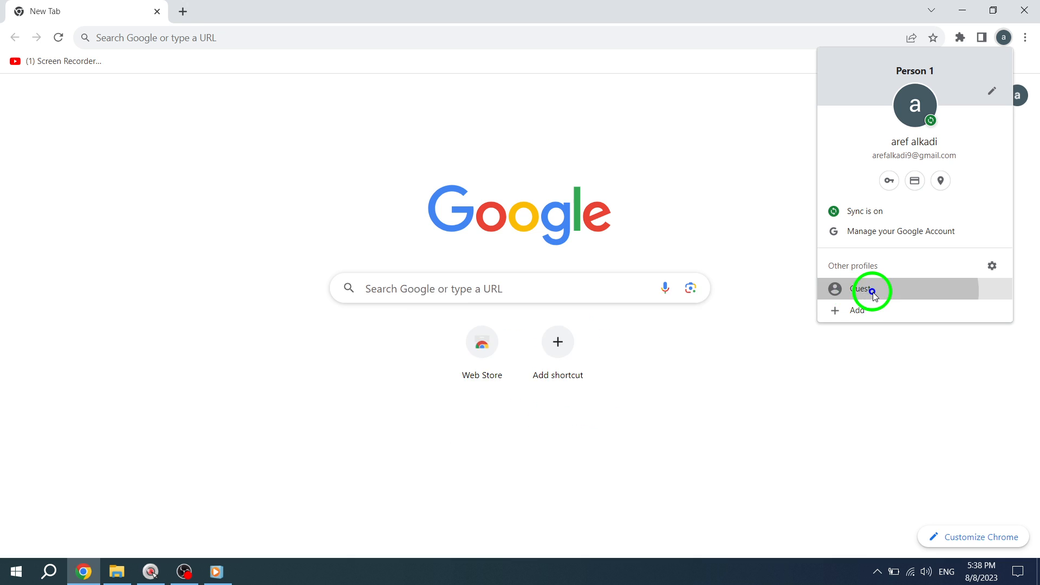
left_click(862, 289)
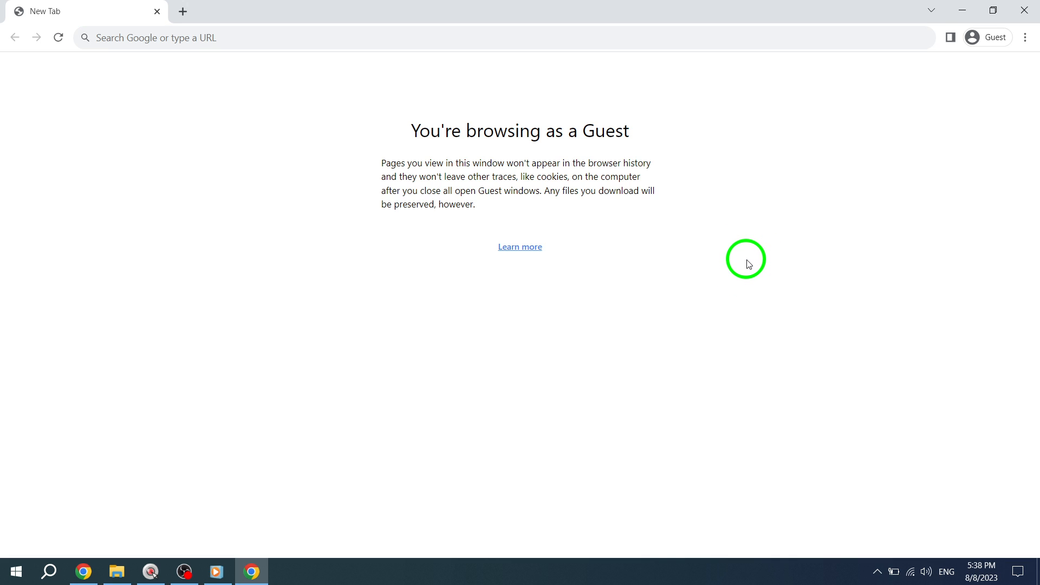
mouse_move(494, 147)
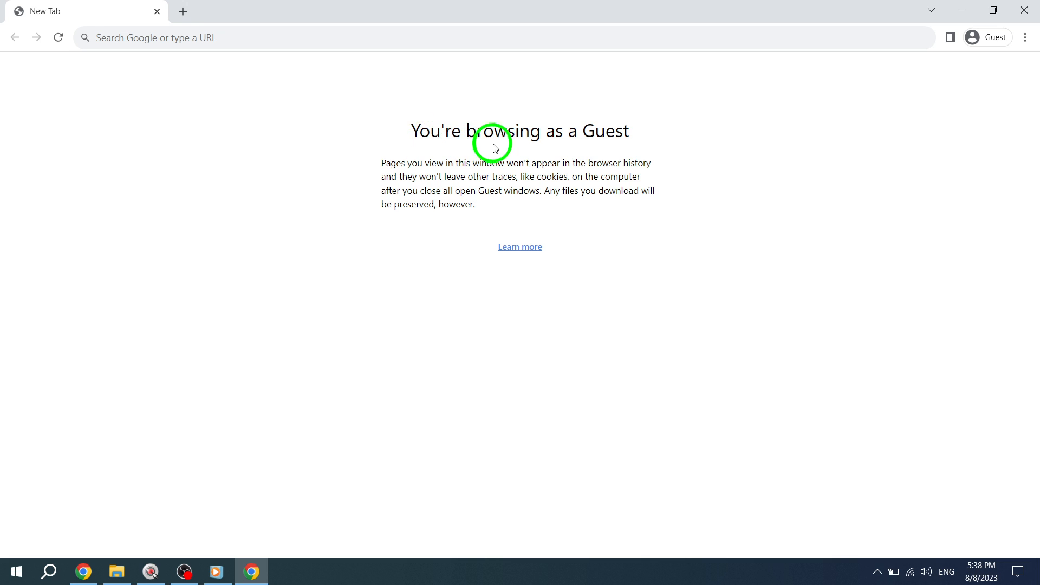
mouse_move(753, 262)
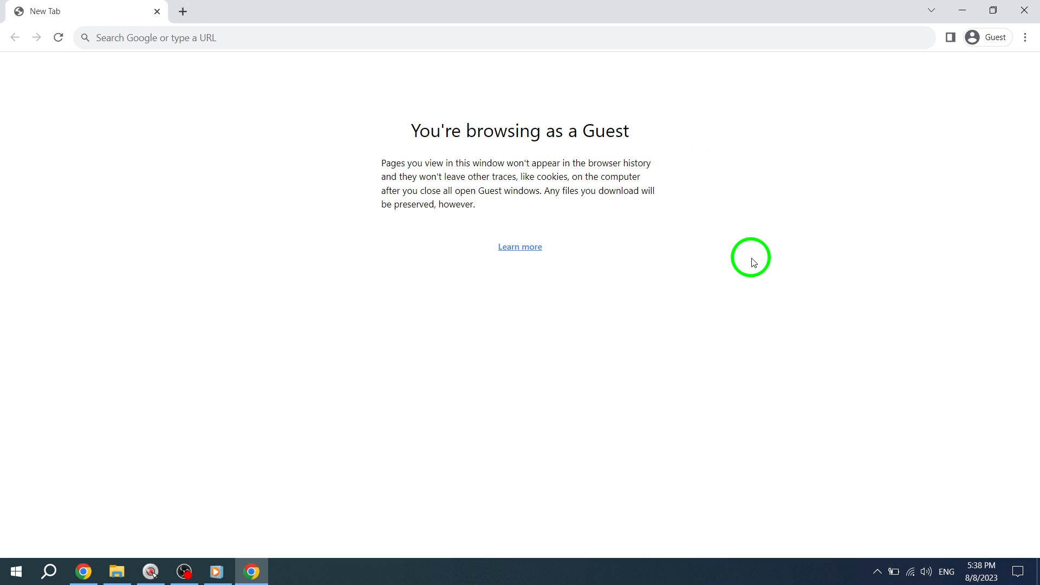